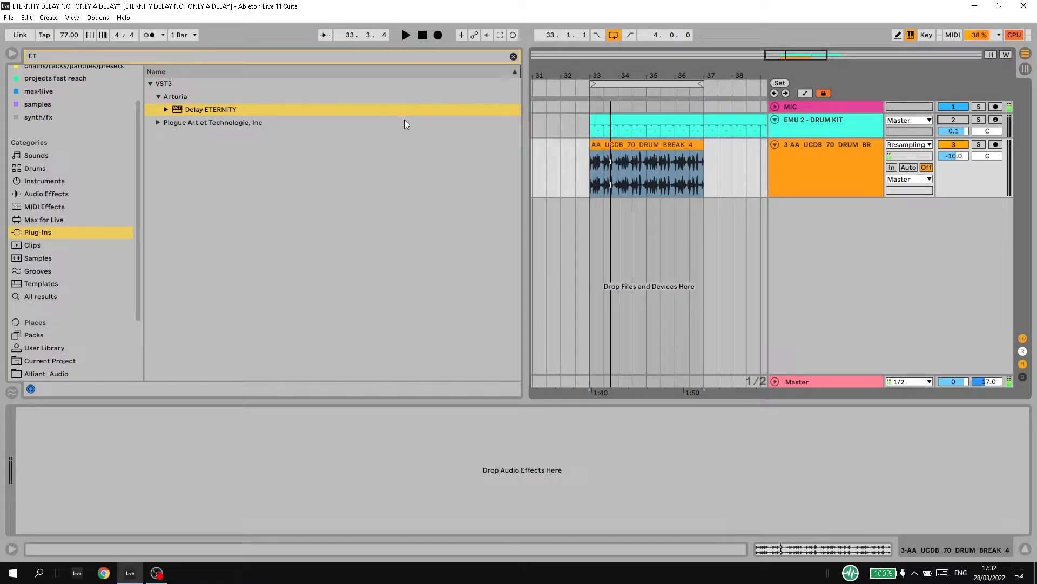
mouse_move(406, 162)
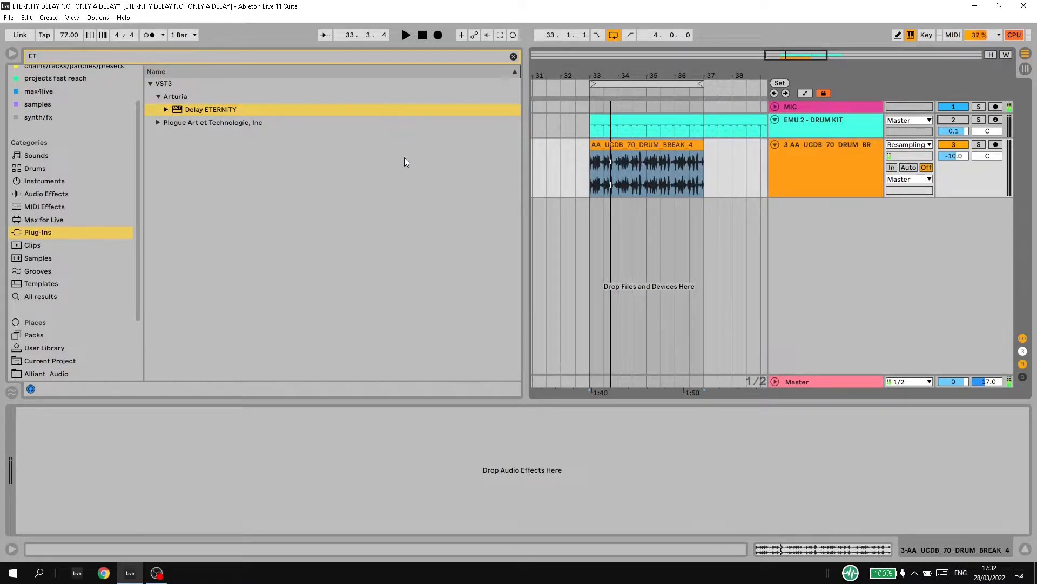
mouse_move(433, 162)
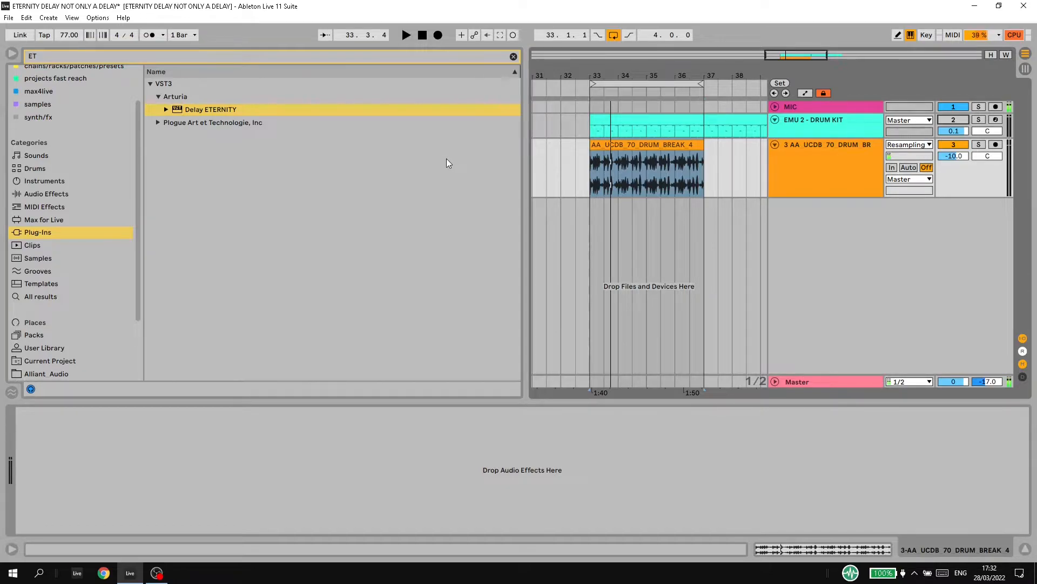
Step: Load Delay ETERNITY onto the drum break track and turn off Line 1 SYNC
left_click(720, 181)
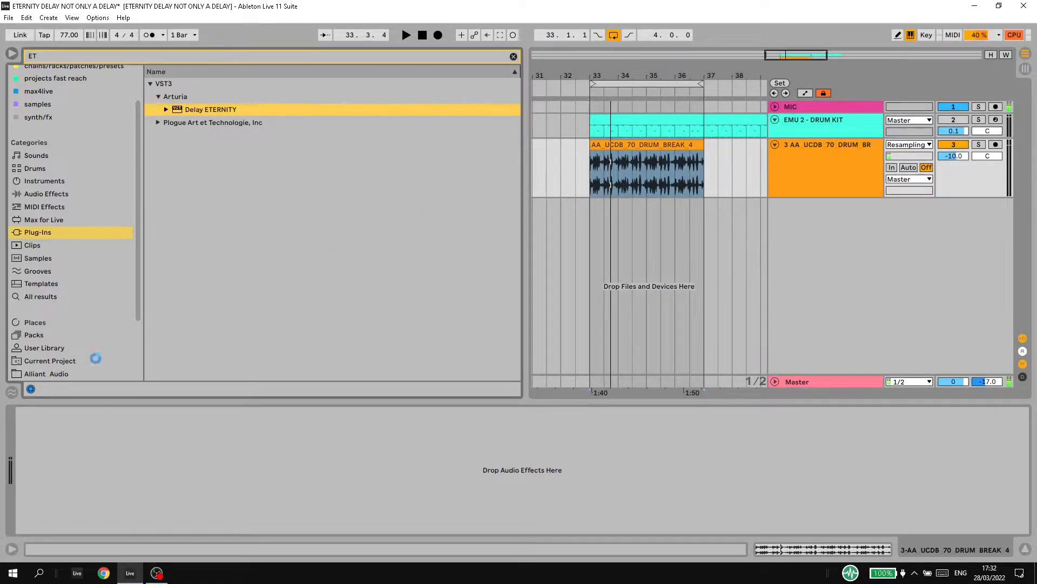
double_click(211, 109)
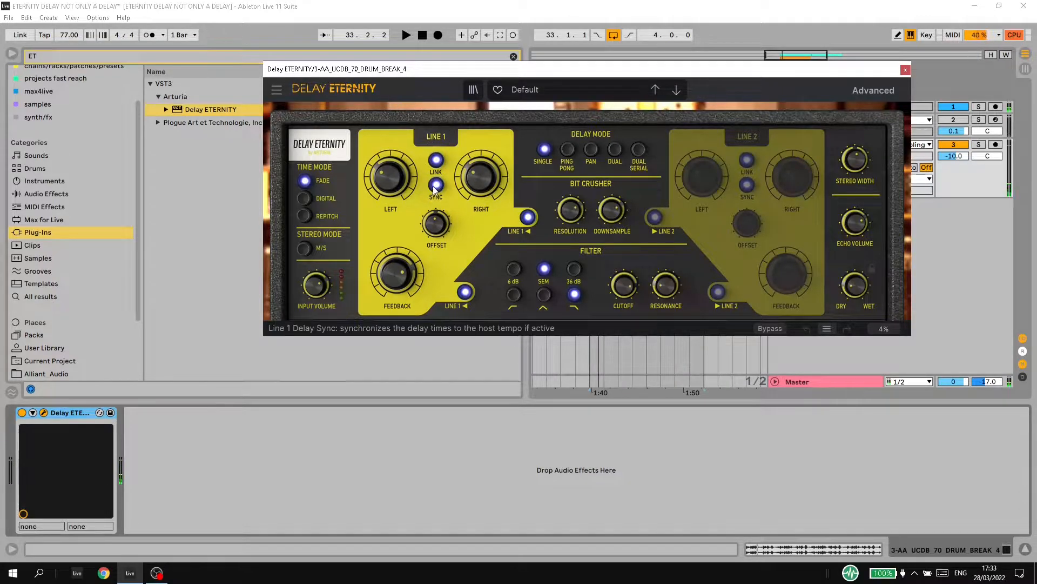
left_click(436, 186)
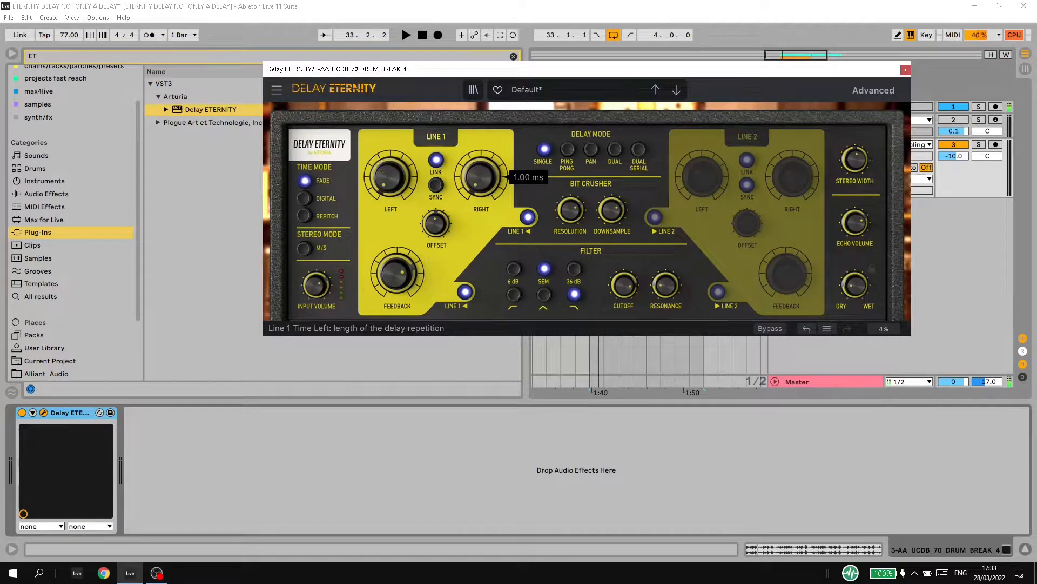
mouse_move(397, 273)
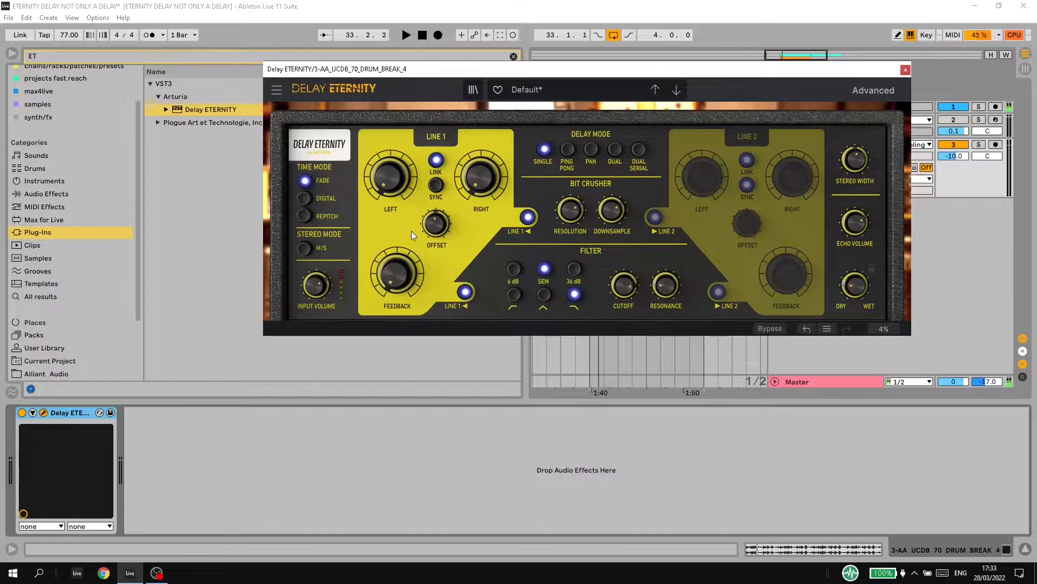
mouse_move(920, 222)
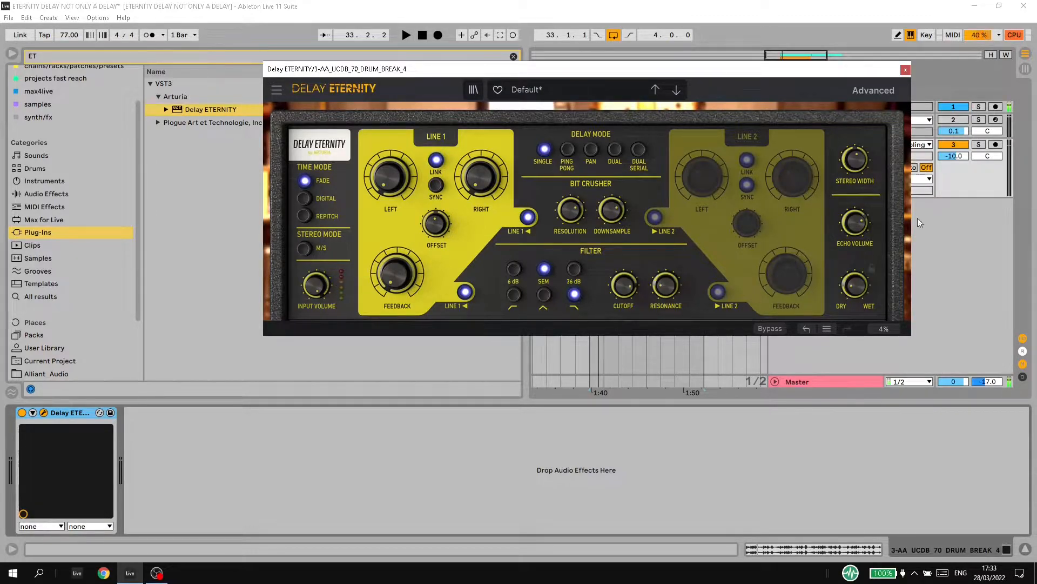
Step: Start playback of the drum break to tune the Line 1 delay around 21 ms
left_click(406, 34)
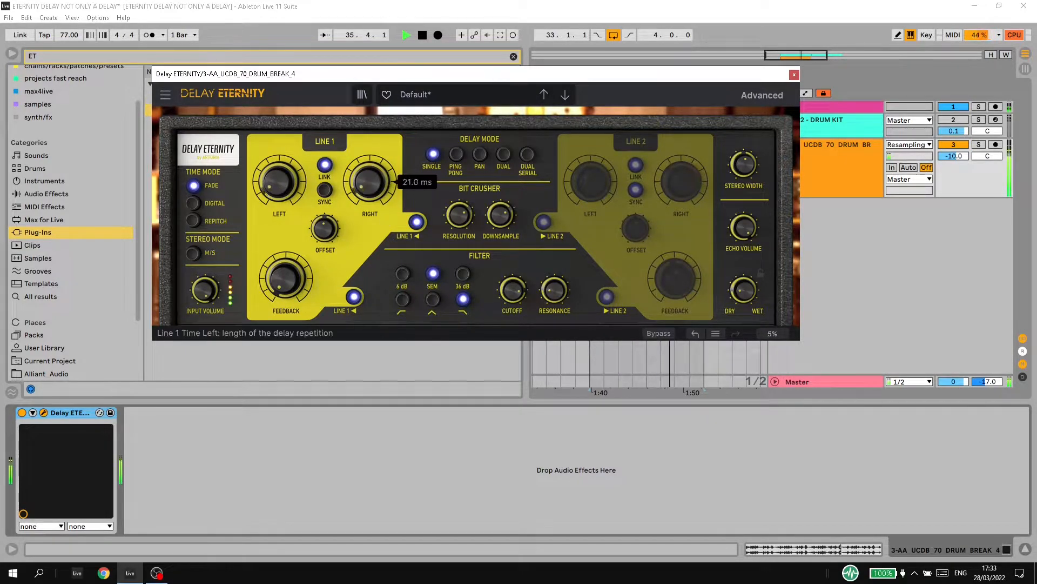
mouse_move(743, 227)
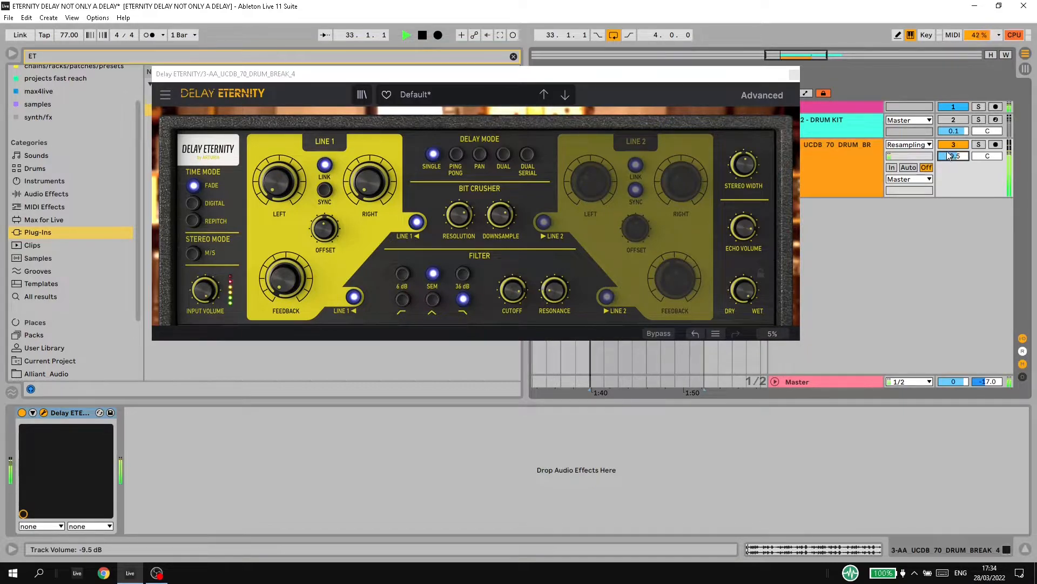
mouse_move(501, 215)
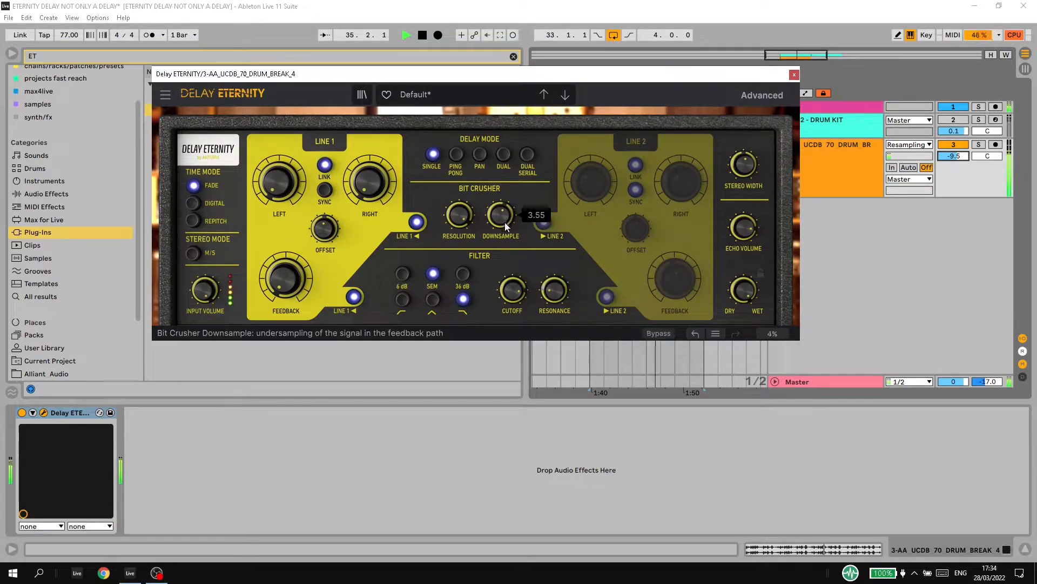
mouse_move(512, 290)
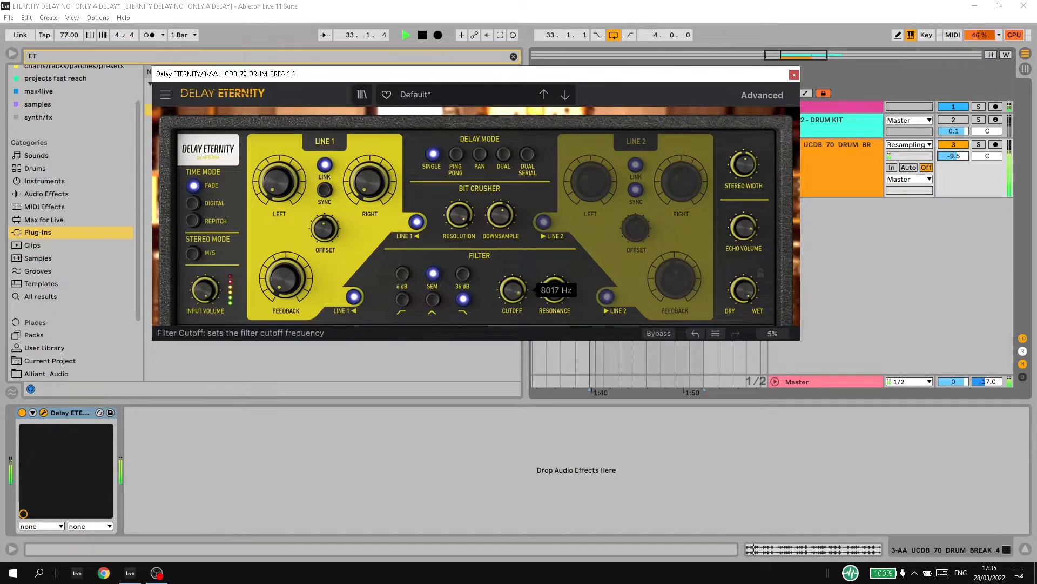
mouse_move(554, 289)
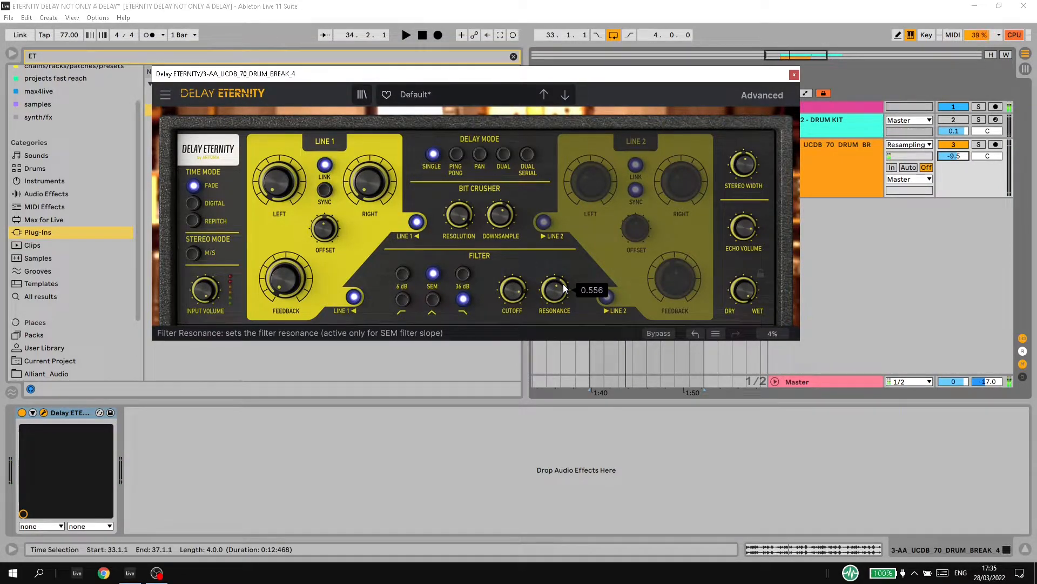
mouse_move(761, 262)
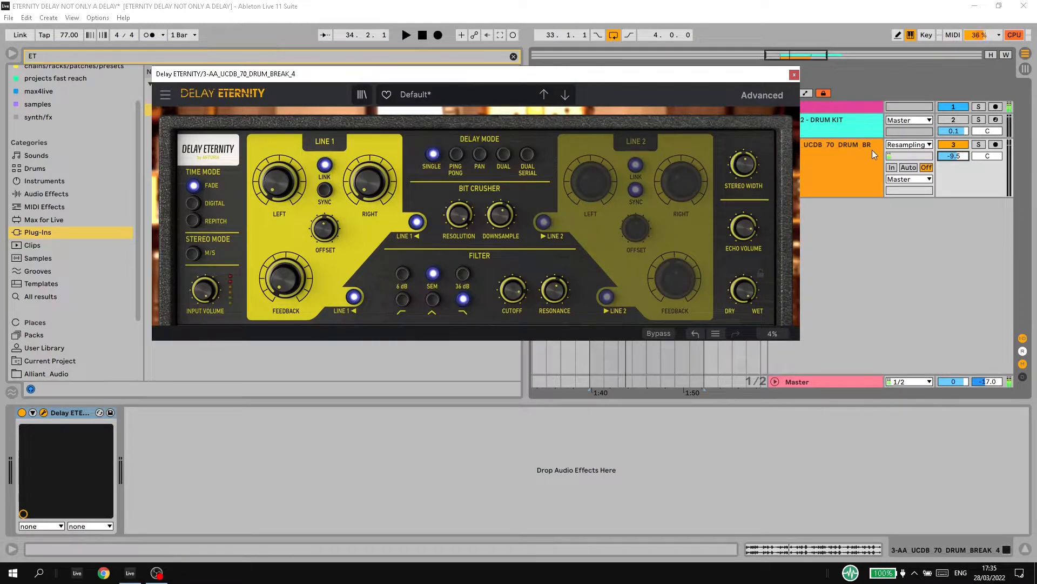
Step: Nudge the drum break track volume up to about -8 dB during playback
left_click(407, 35)
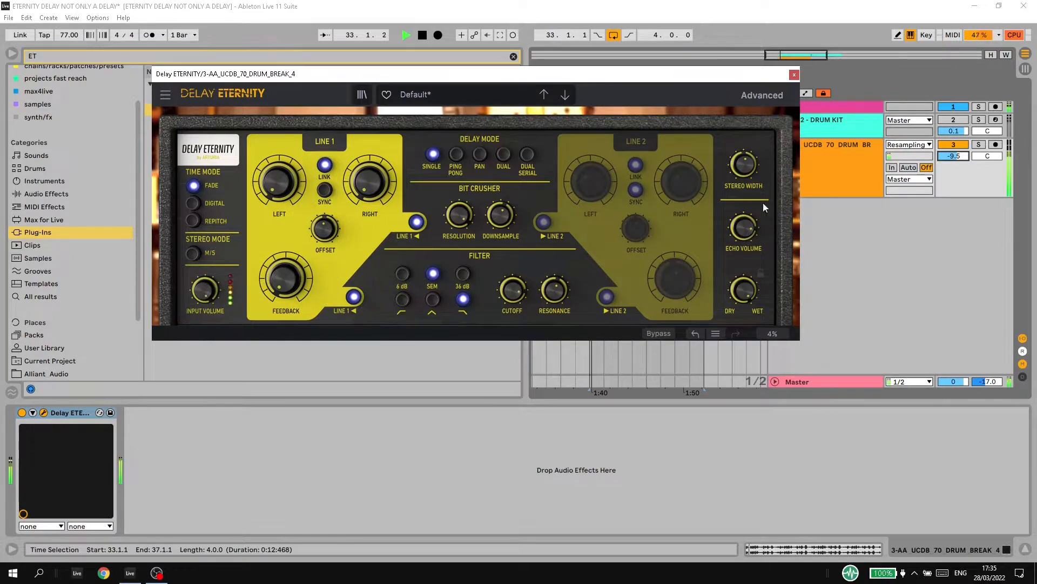
left_click(953, 156)
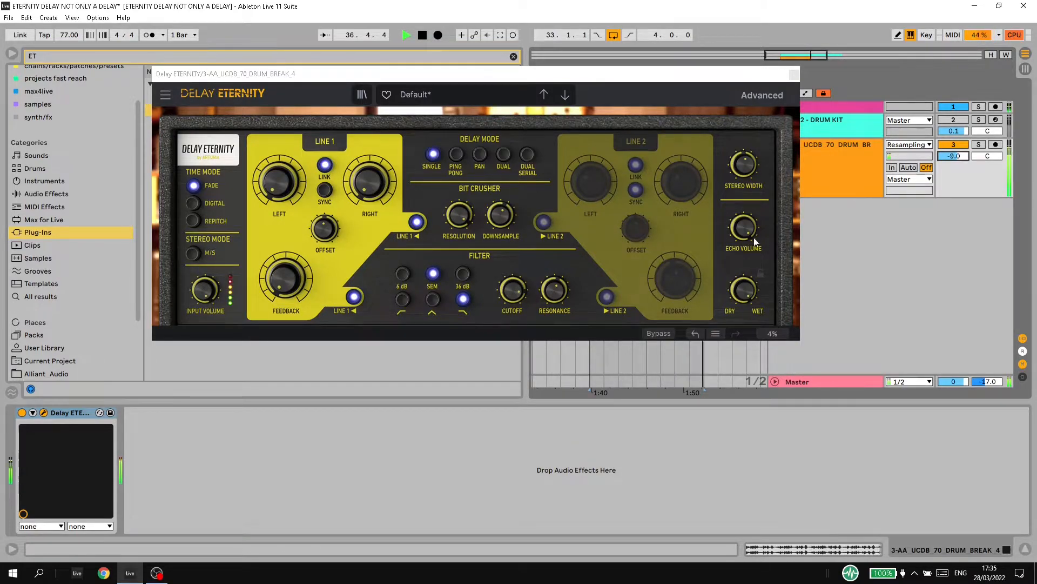
left_click(406, 35)
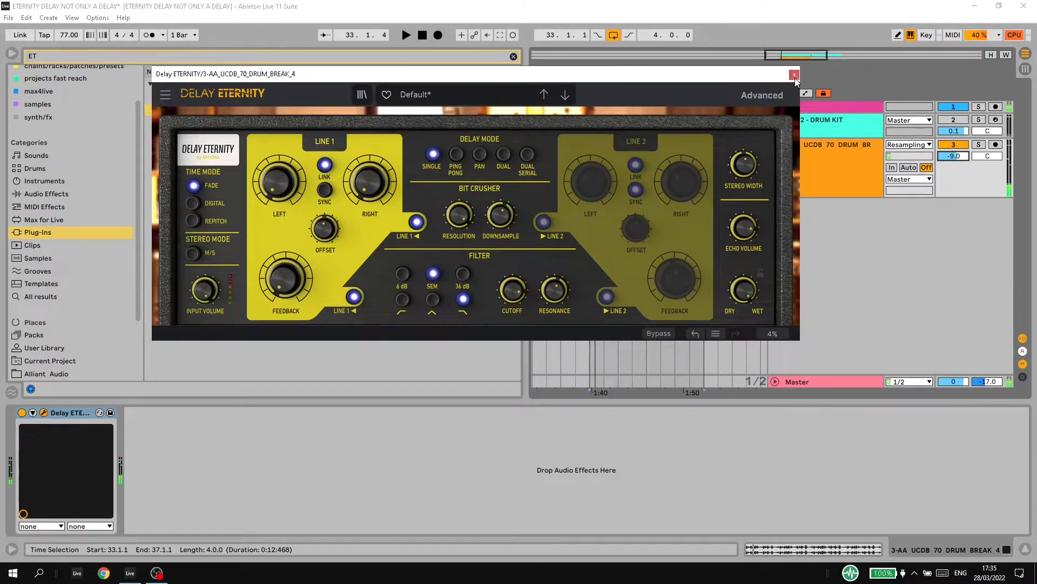
Step: Add Delay ETERNITY after Emulator II V on the EMU 2 drum kit track and open its window
left_click(795, 73)
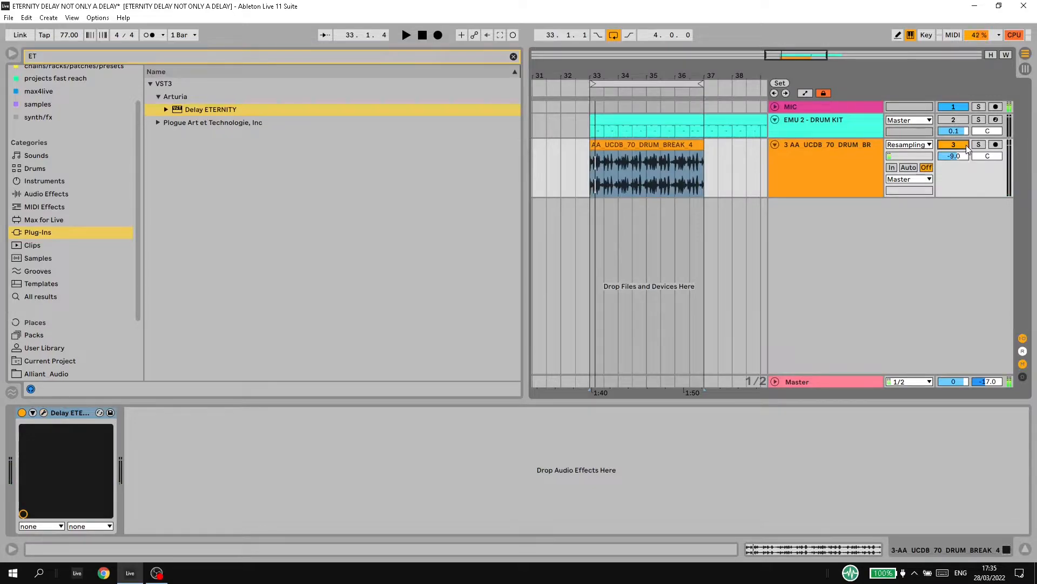
left_click(953, 130)
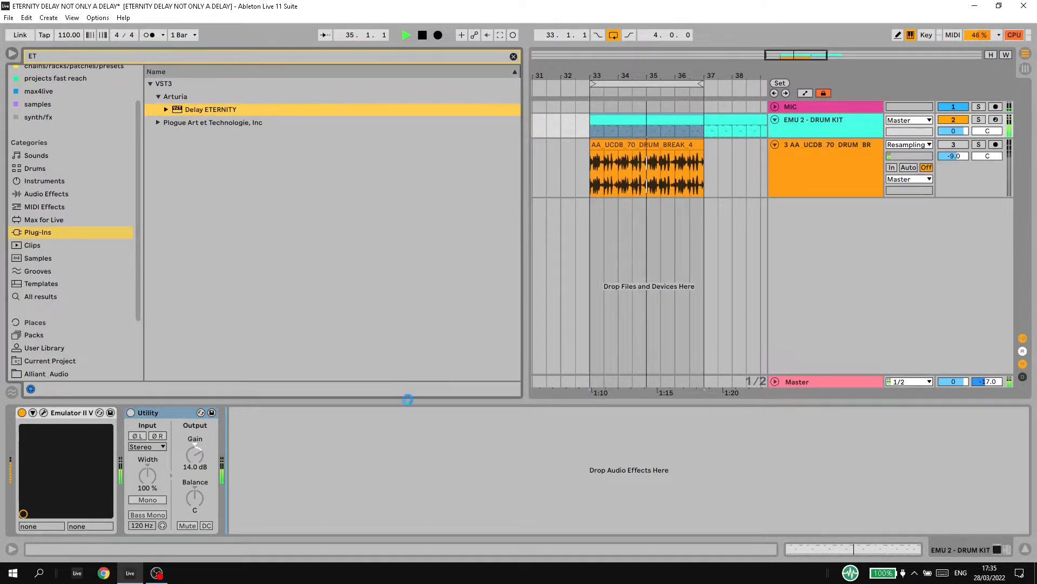
double_click(210, 109)
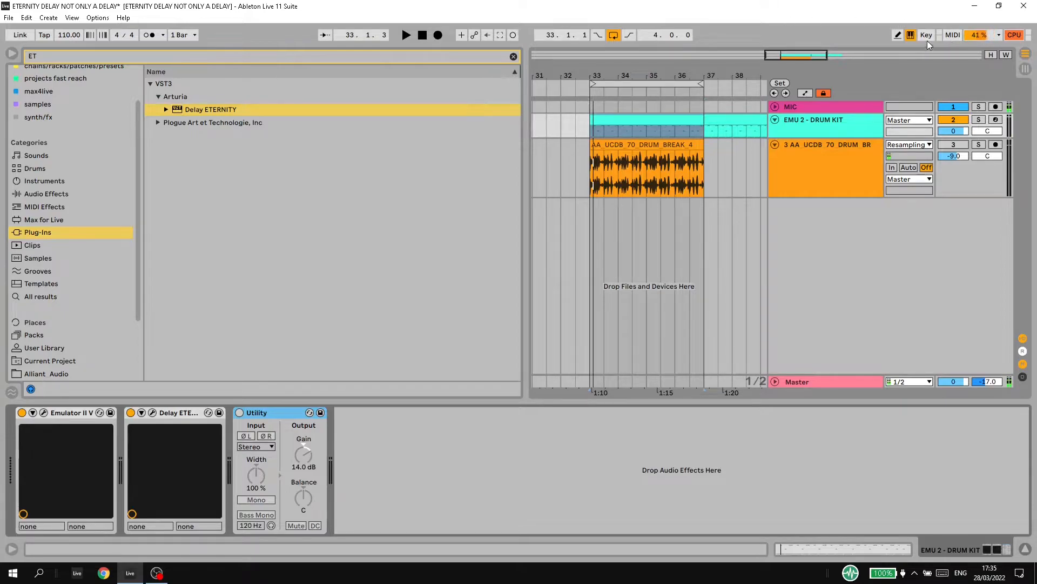
left_click(925, 35)
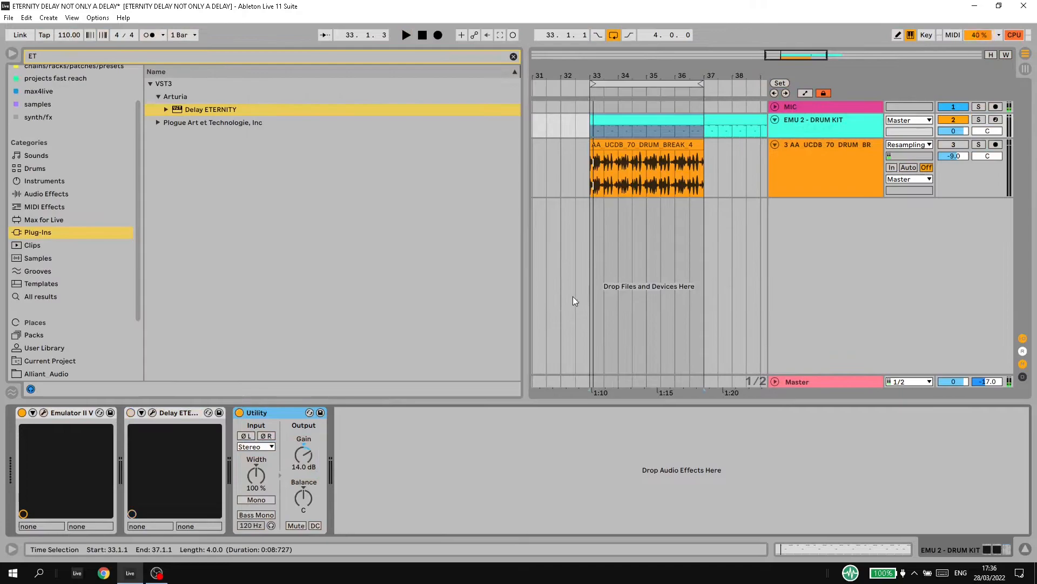
left_click(406, 35)
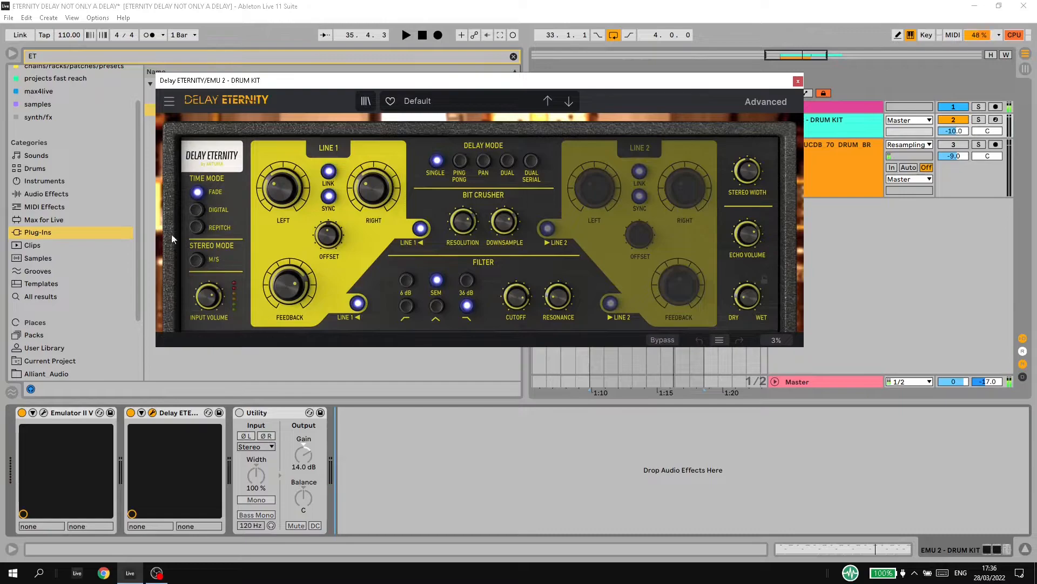
Step: Set the drum kit's delay unsynced, Dry/Wet 1.00, Feedback 0, Line 1 ~28 ms, Repitch mode
left_click_drag(283, 187, 283, 182)
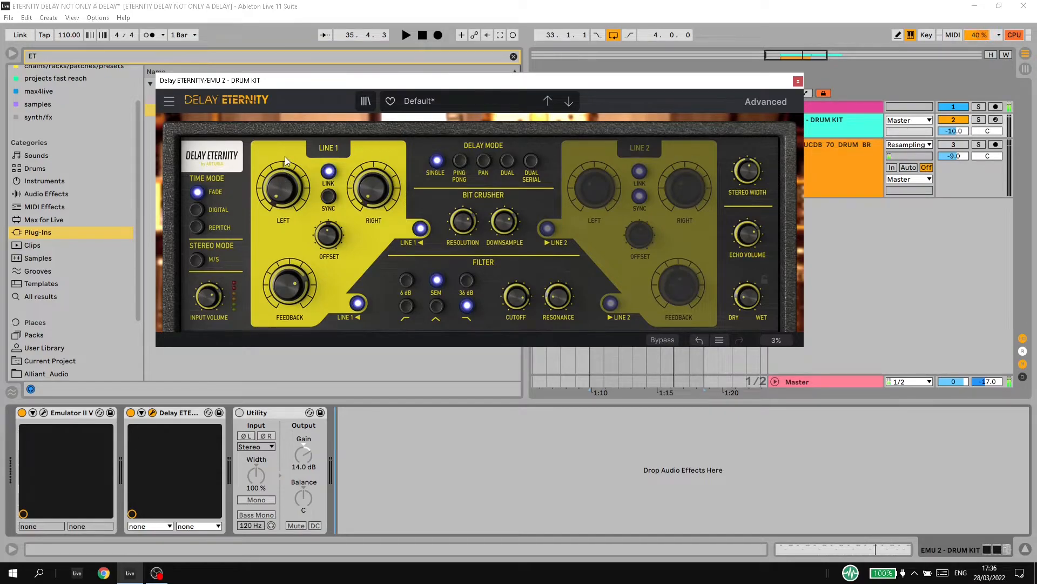
mouse_move(492, 93)
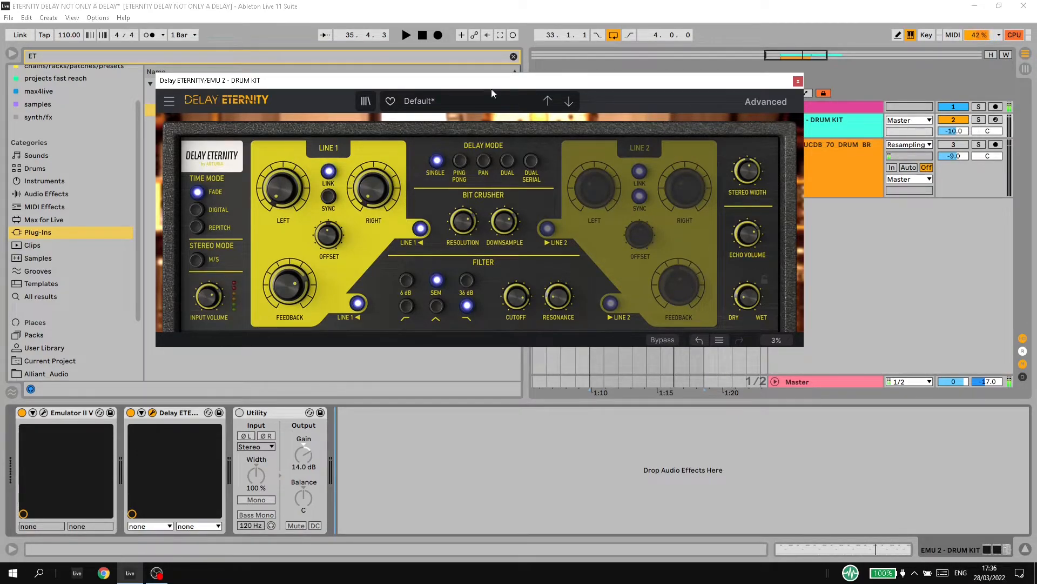
mouse_move(746, 295)
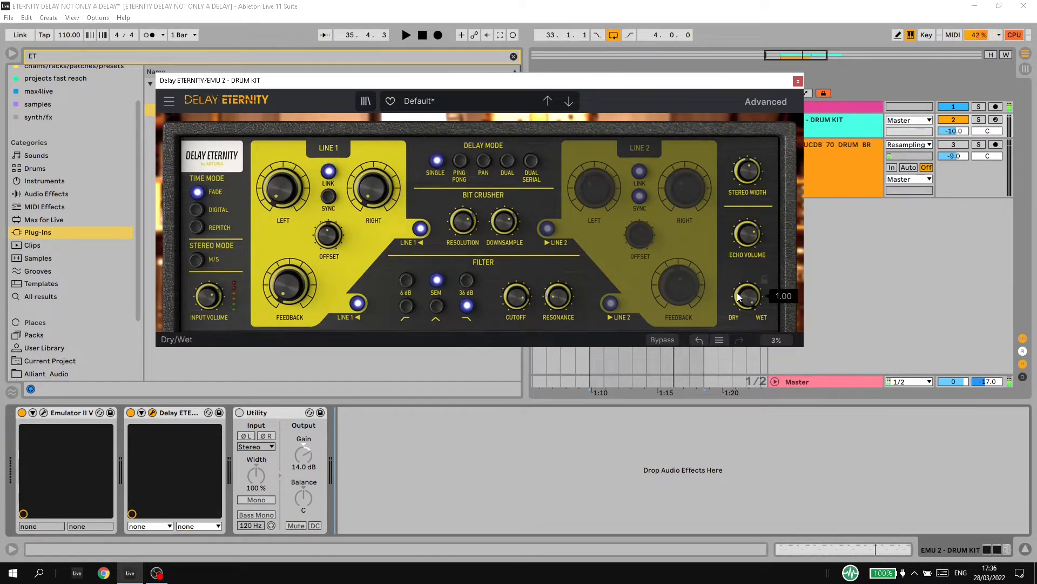
left_click(406, 35)
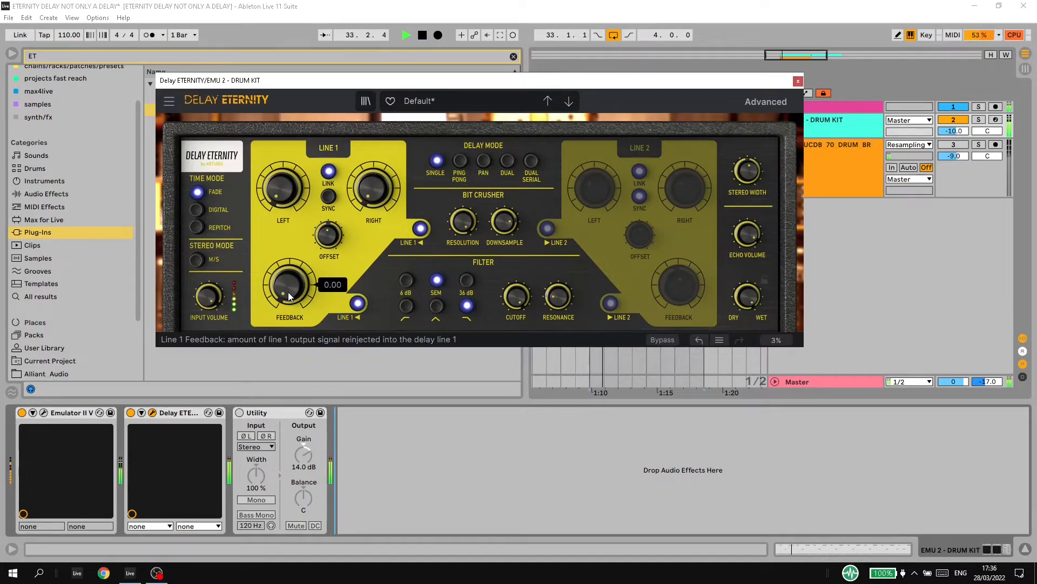
mouse_move(504, 221)
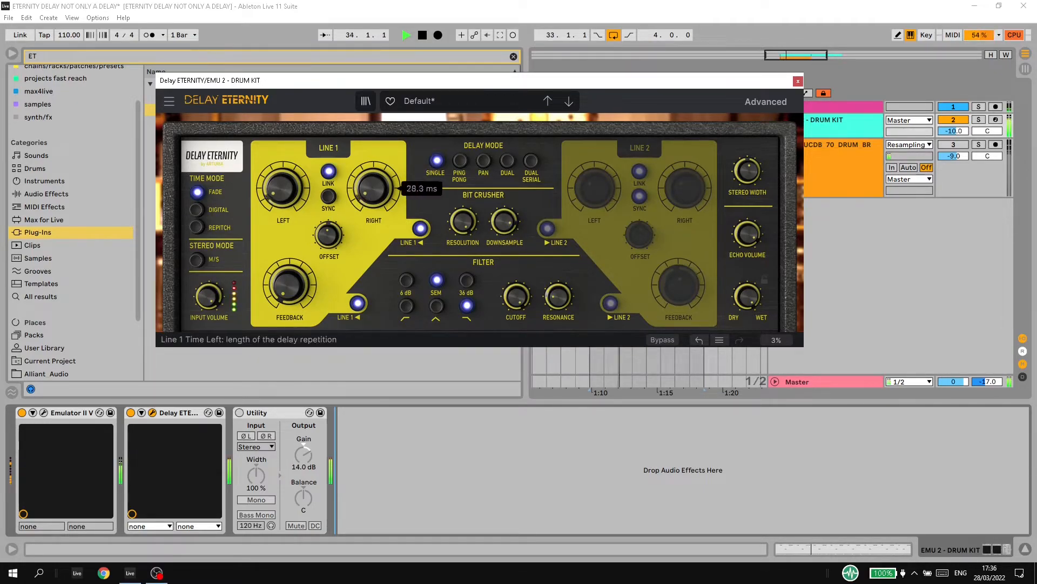
left_click_drag(372, 188, 372, 166)
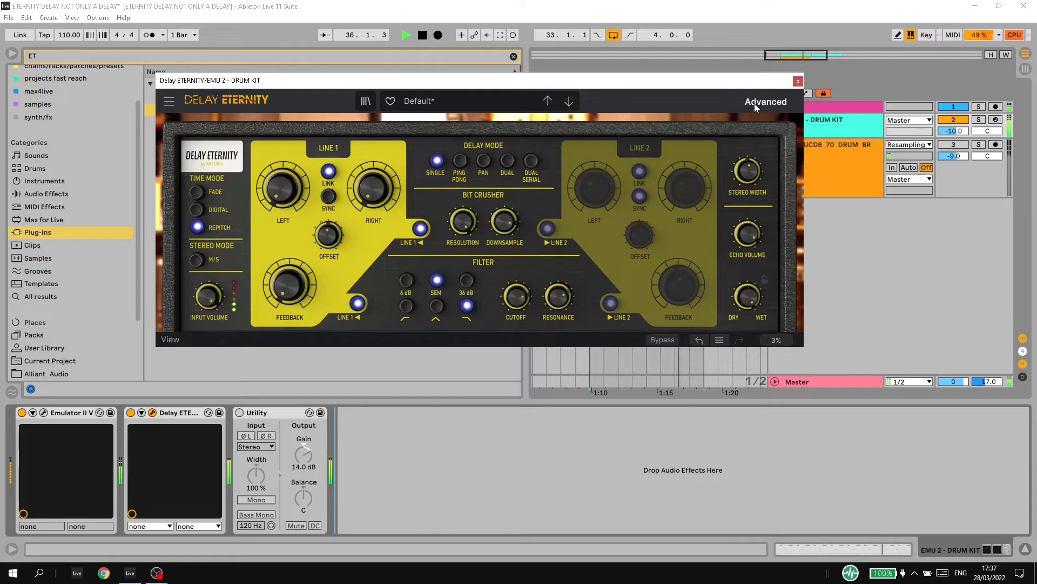
Step: Open the Advanced panel and set LFO 1's destination to Line 1 Feedback
left_click(765, 101)
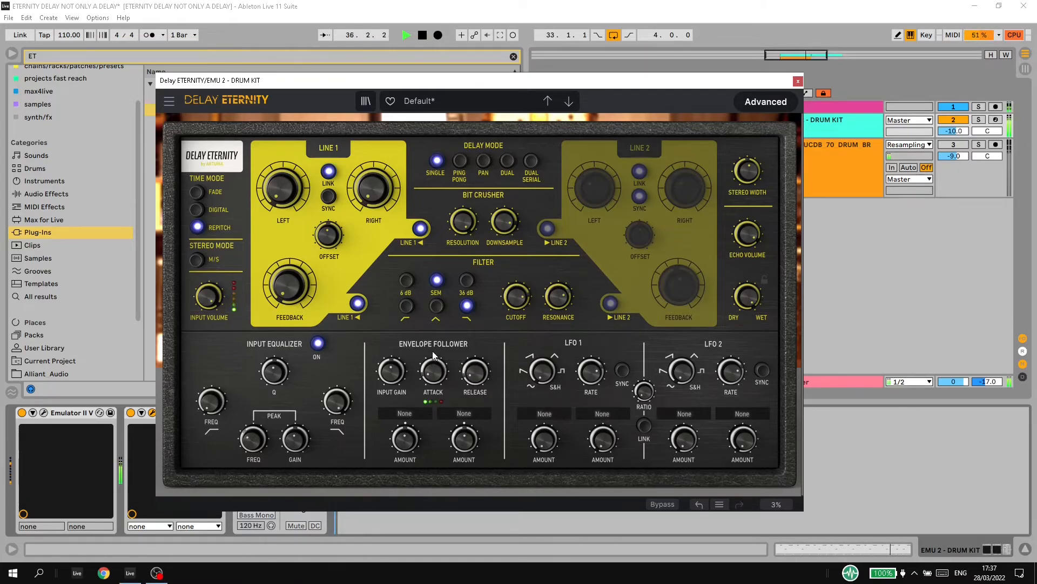
left_click(404, 413)
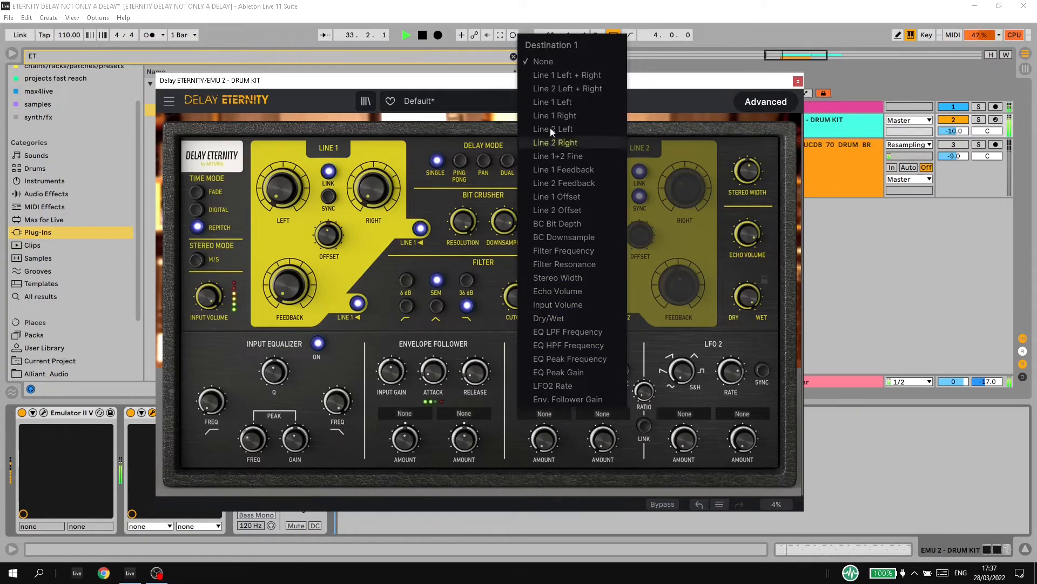
mouse_move(553, 129)
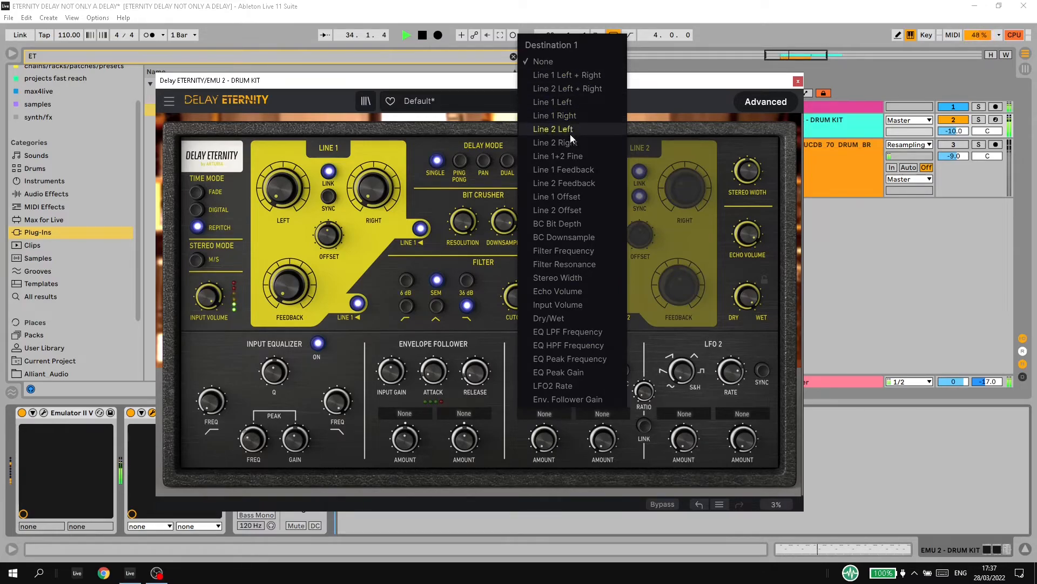
left_click(564, 169)
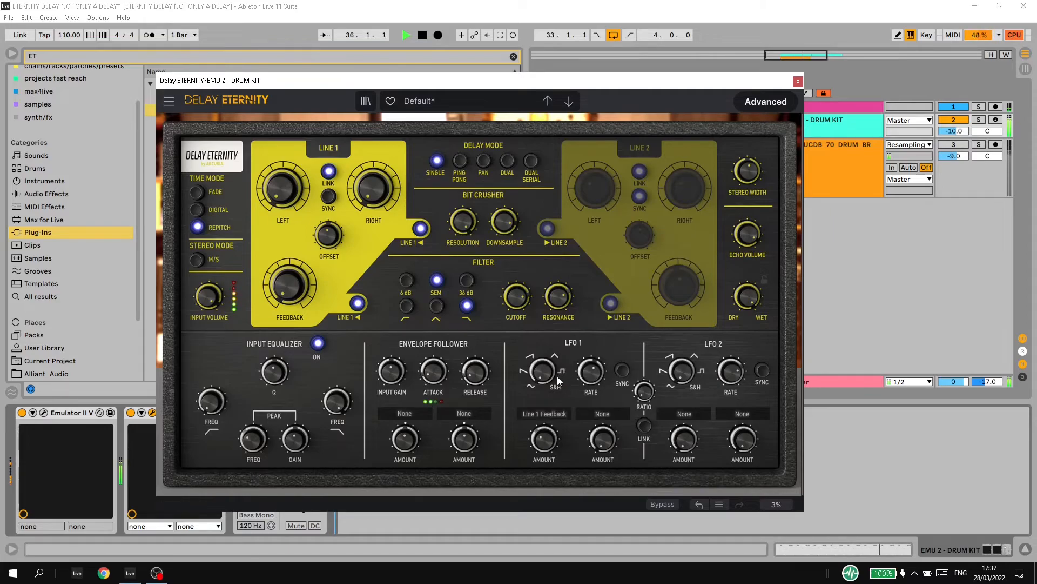
mouse_move(542, 439)
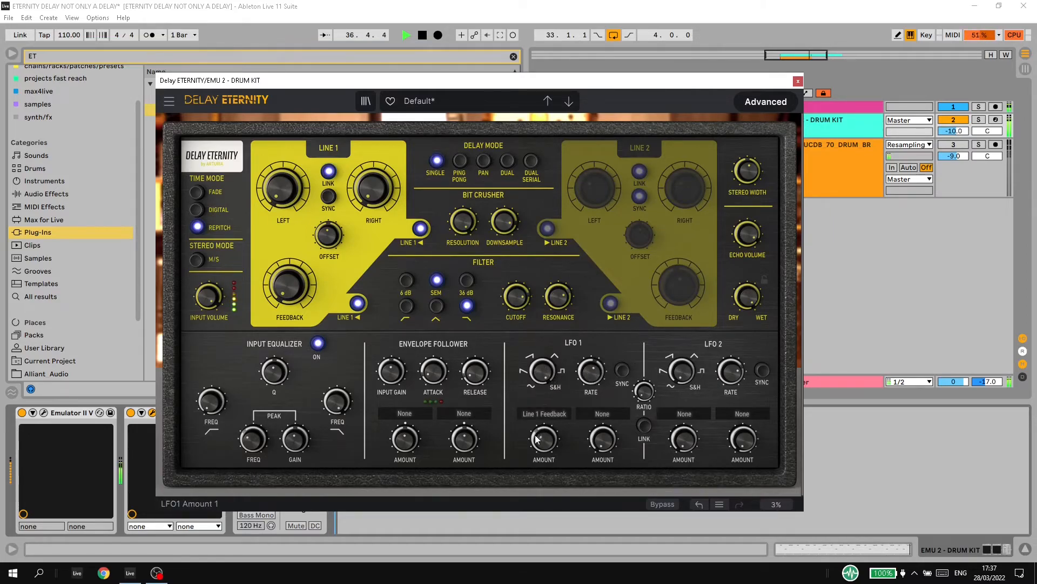